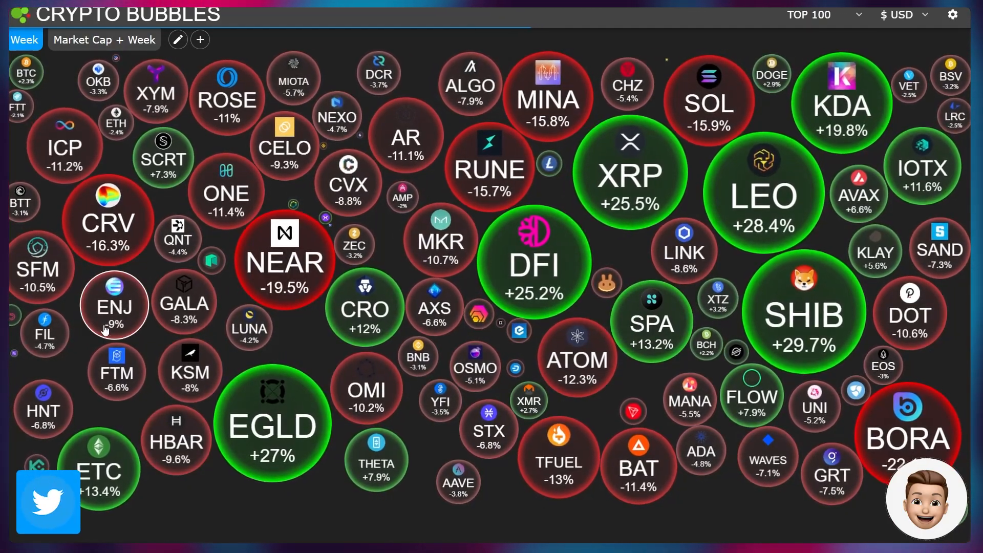
Scroll the SIKI landing page from the beta sign-up down to the cutting-edge features grid
click(114, 307)
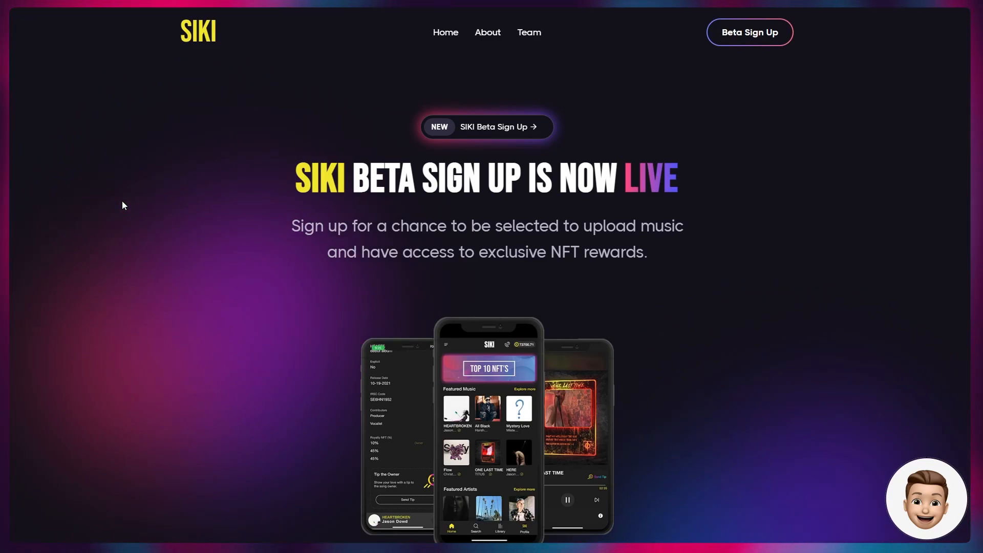
mouse_move(250, 265)
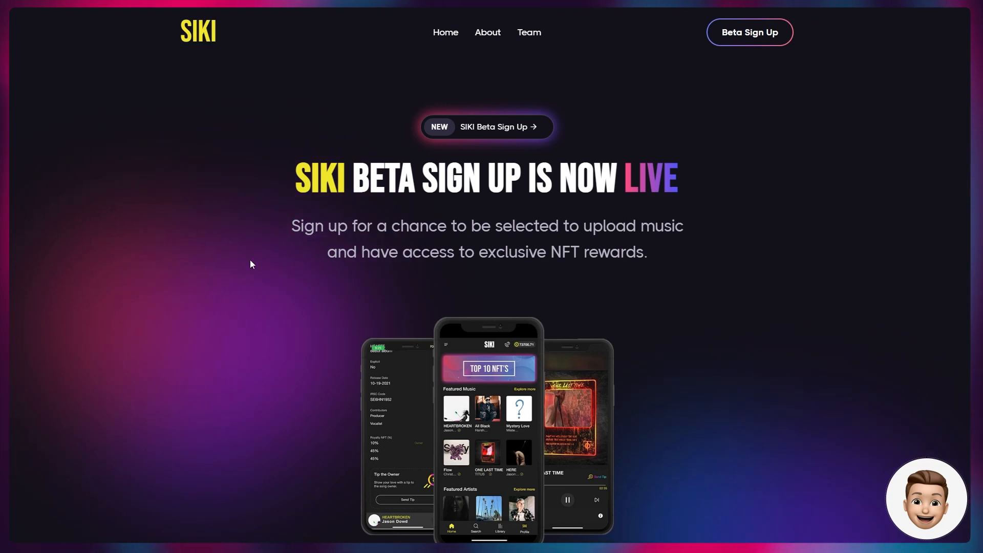
scroll(down, 3)
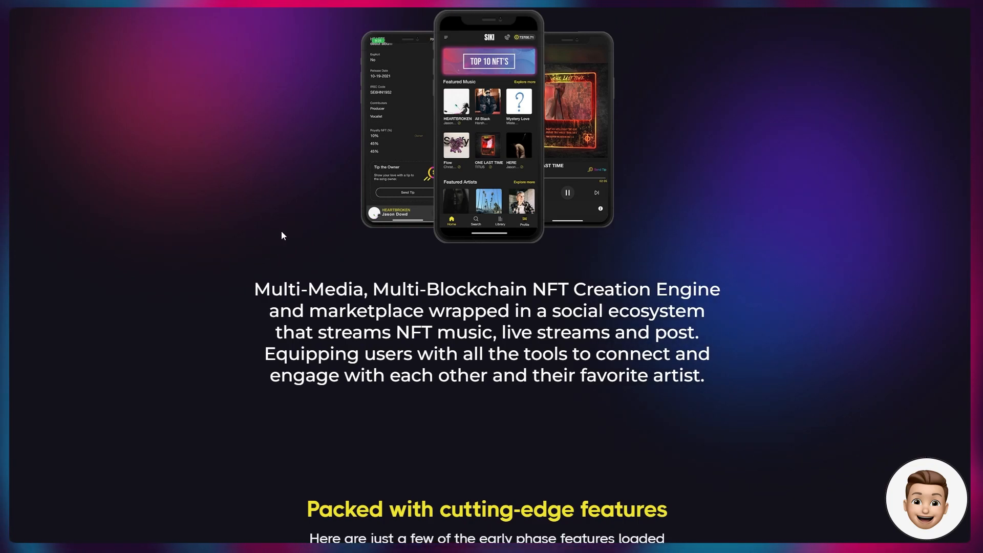
scroll(down, 3)
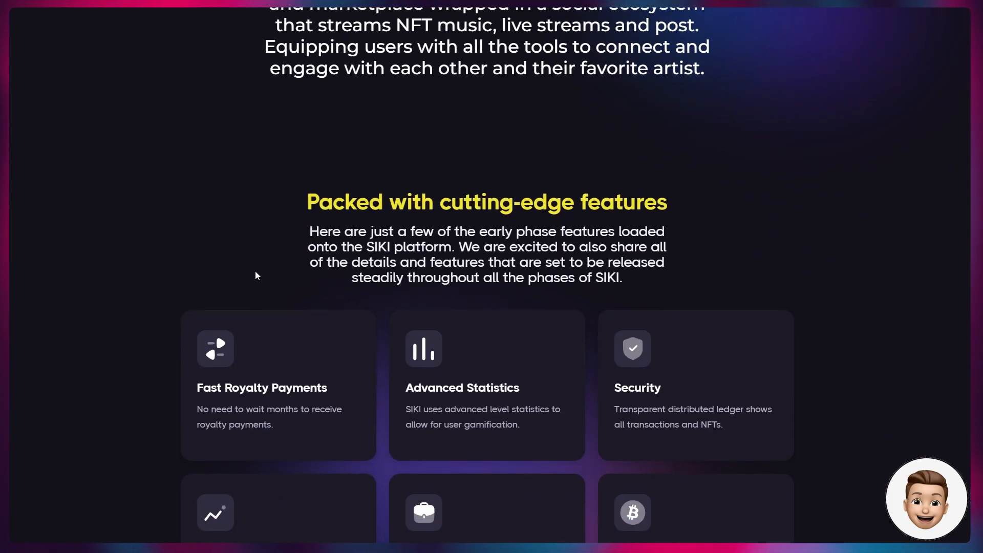
scroll(down, 3)
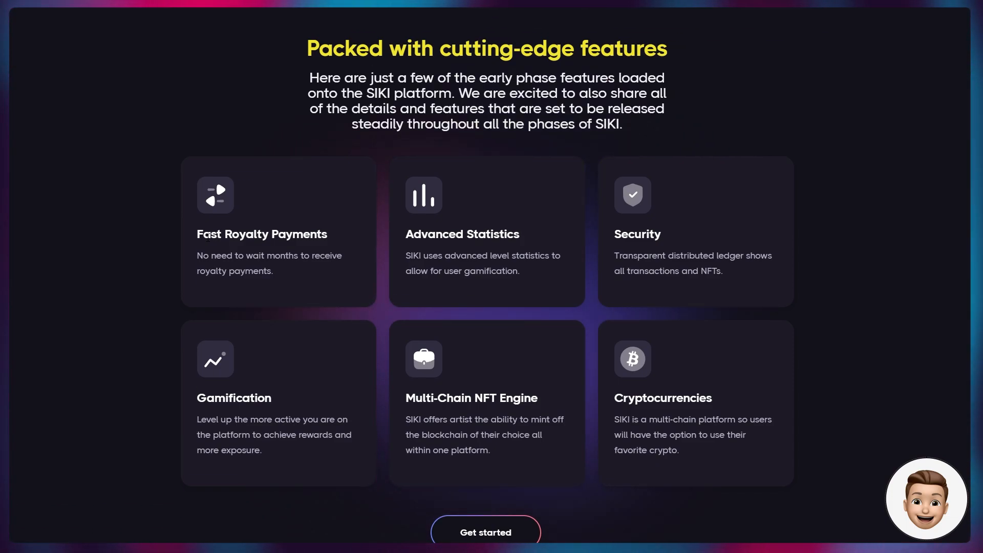
mouse_move(366, 262)
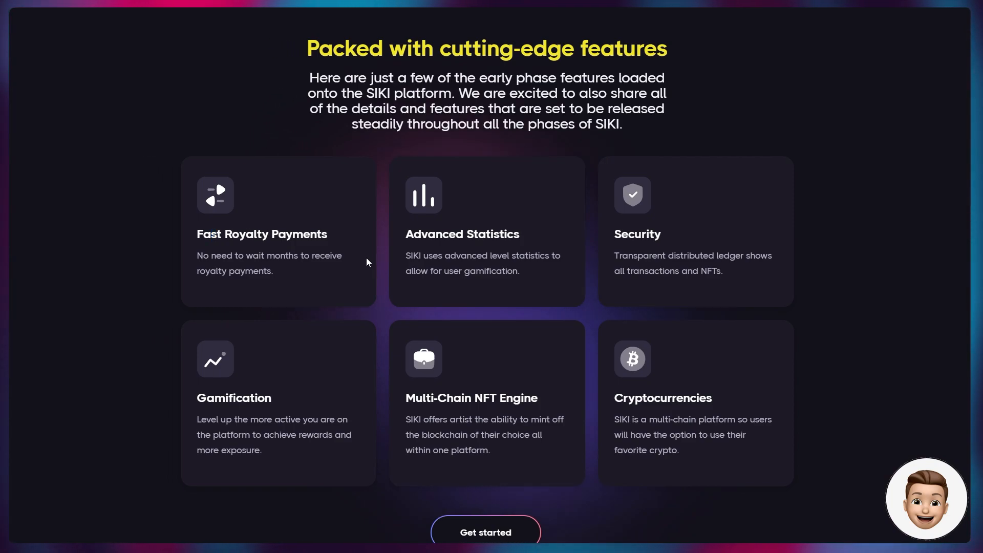
scroll(down, 3)
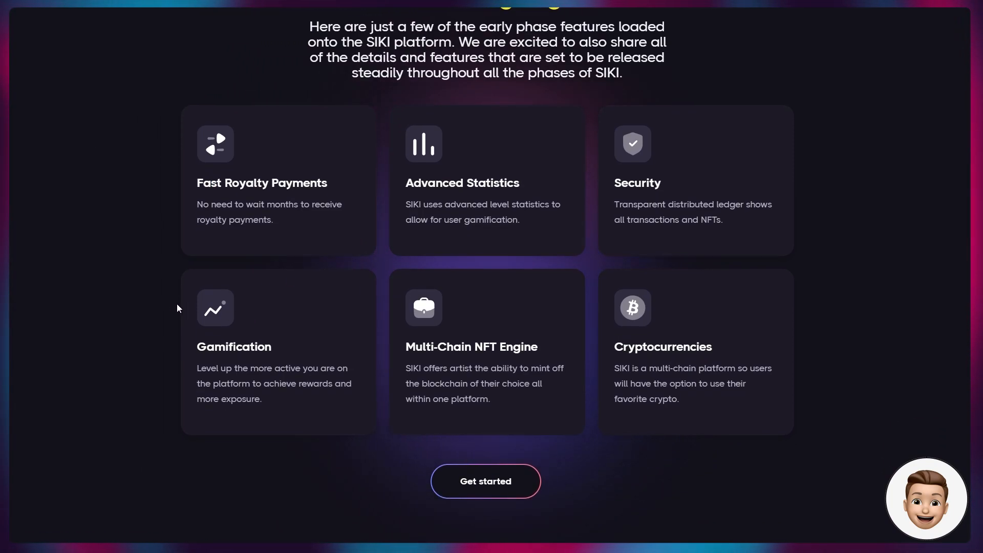
mouse_move(197, 326)
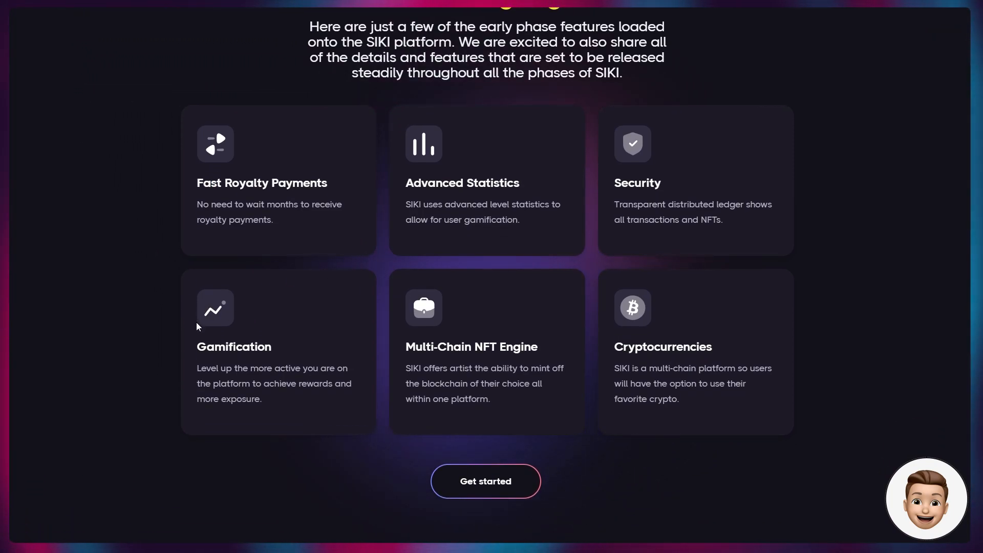
scroll(down, 3)
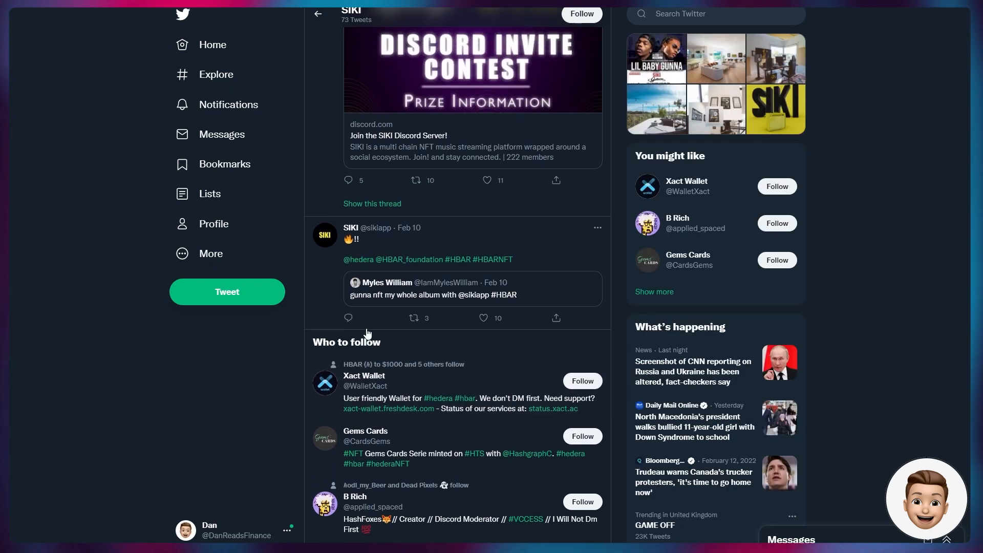
Scroll SIKI's Twitter timeline past the Feb 10 HBAR tweet to the 'Who to follow' section
scroll(down, 3)
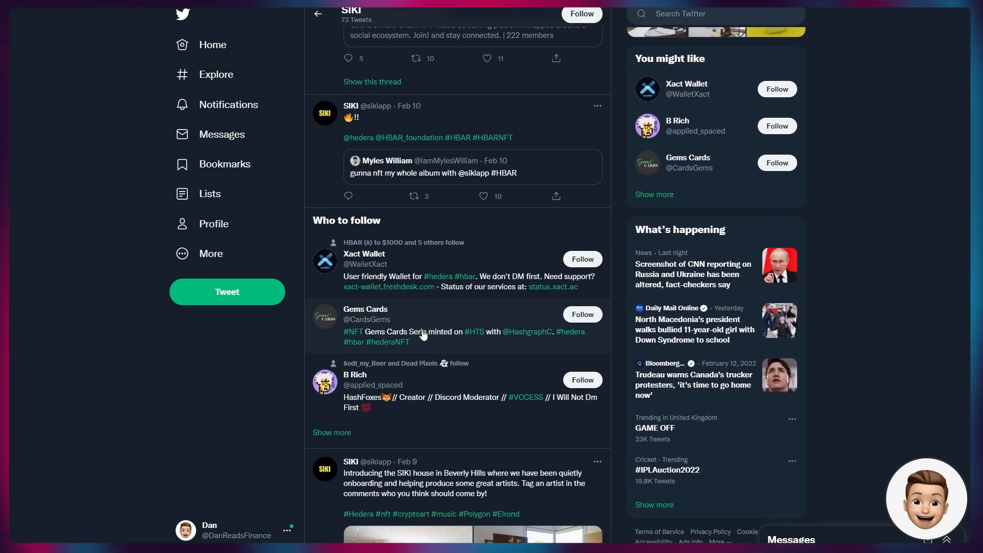
mouse_move(424, 313)
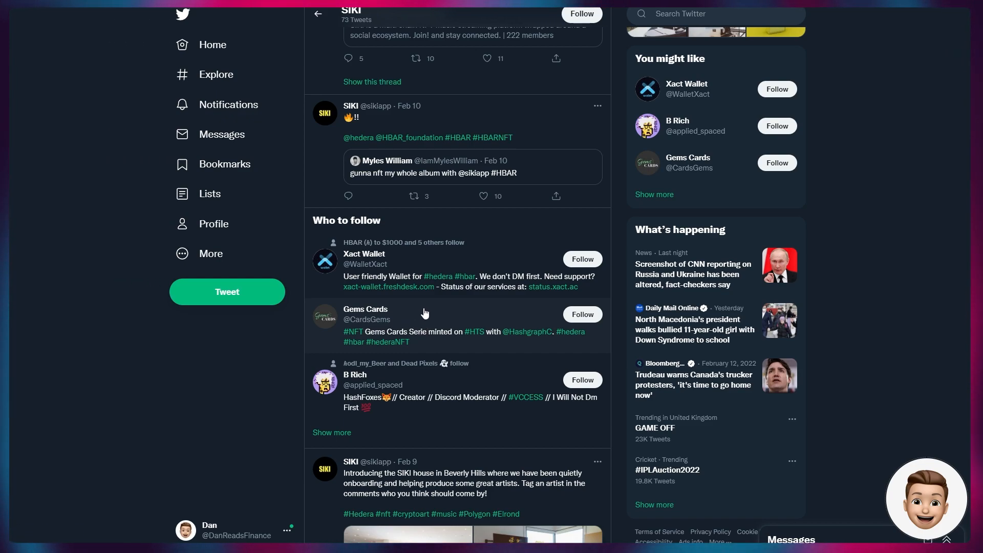
scroll(down, 3)
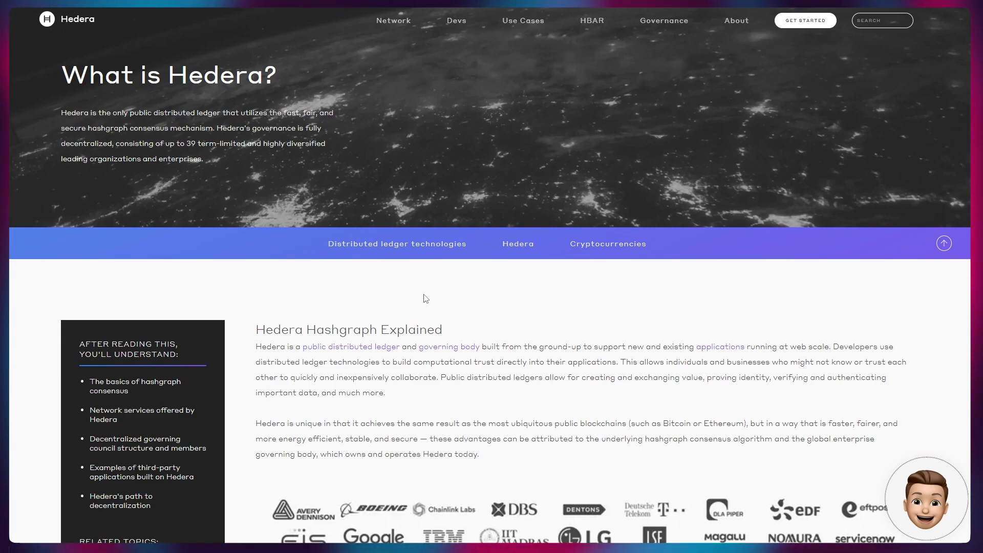
Scroll the 'What is Hedera?' page to the Hedera Hashgraph Explained section and partner logos
scroll(down, 3)
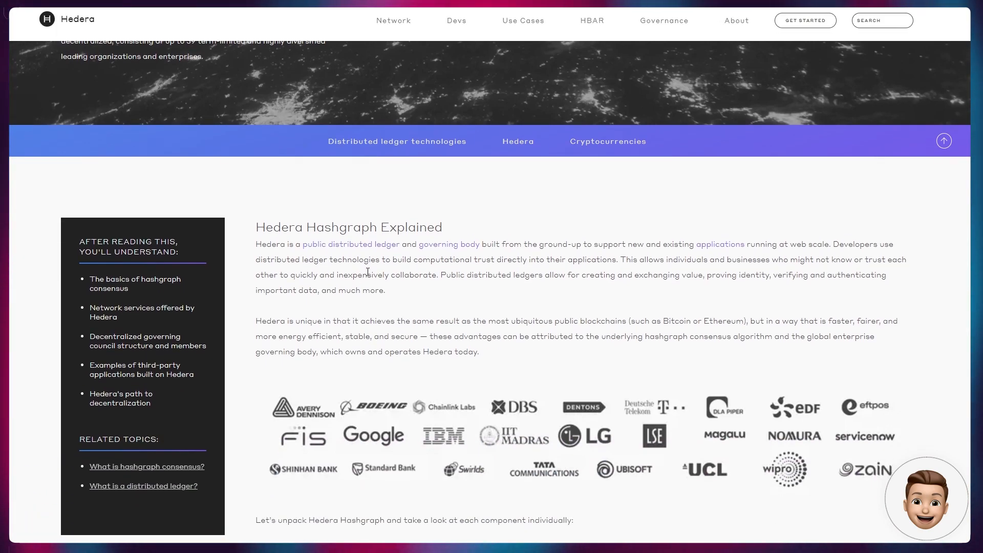
mouse_move(233, 239)
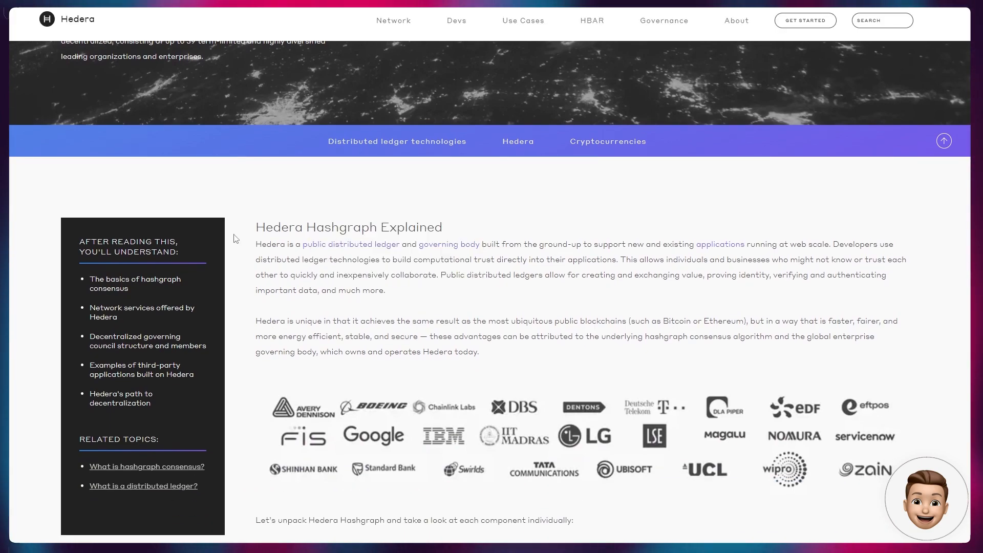
scroll(down, 3)
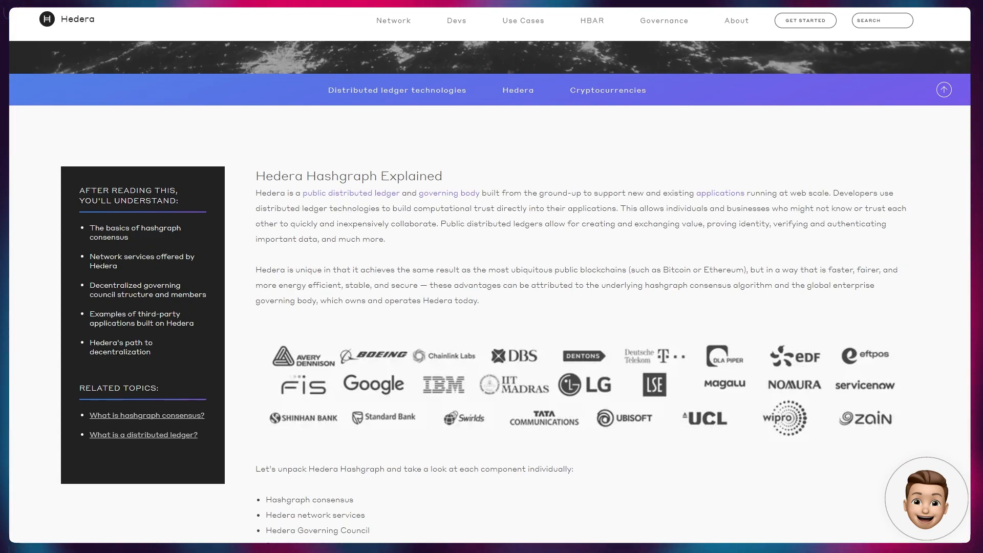
mouse_move(78, 305)
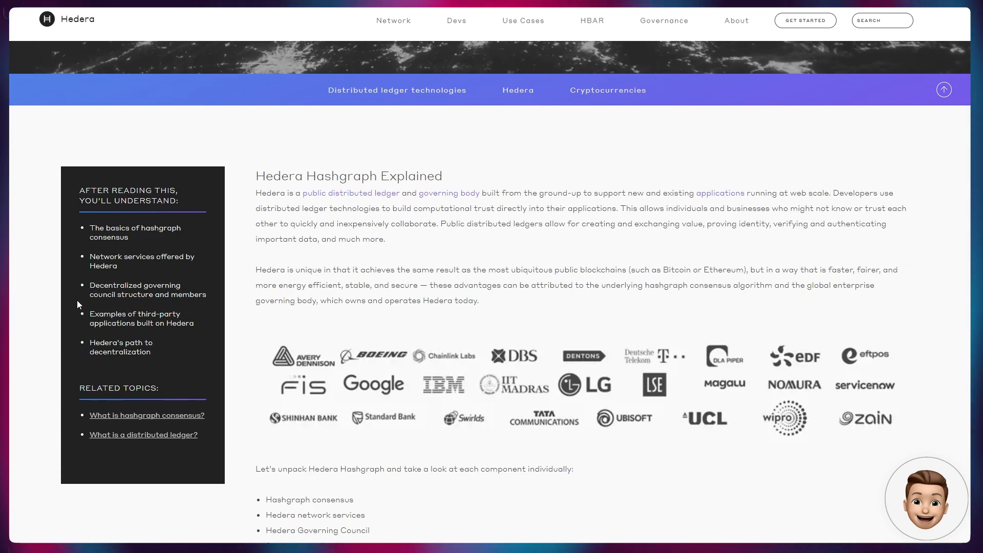
mouse_move(43, 337)
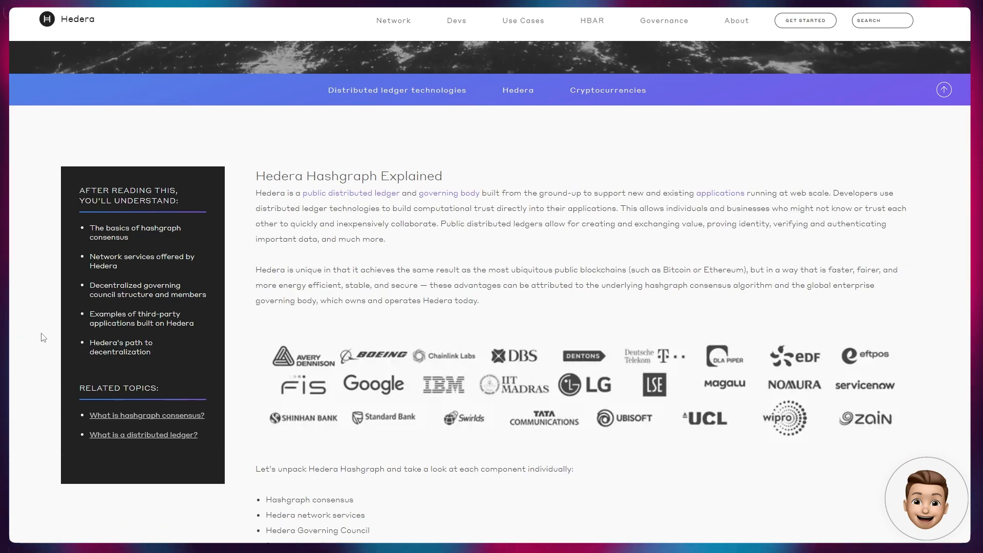
mouse_move(69, 331)
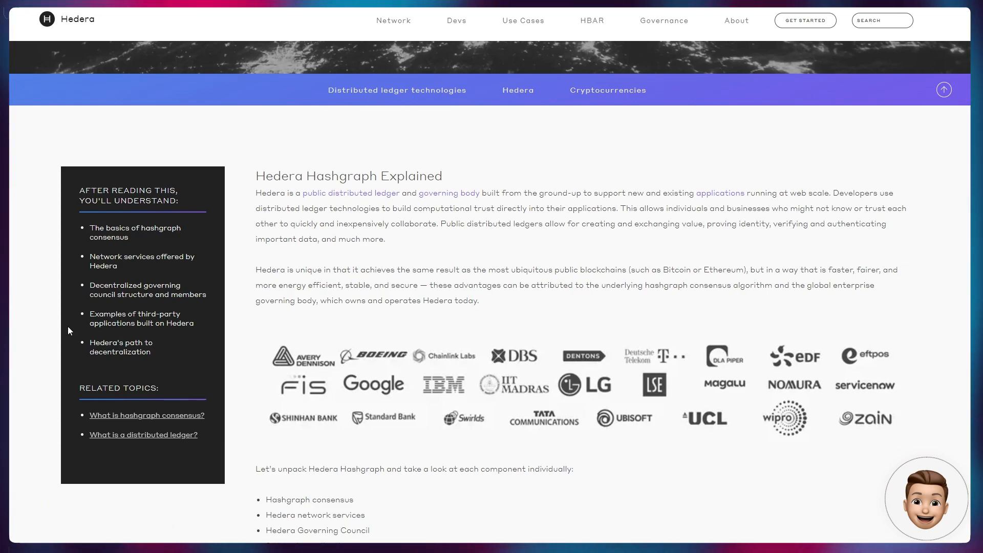
mouse_move(85, 336)
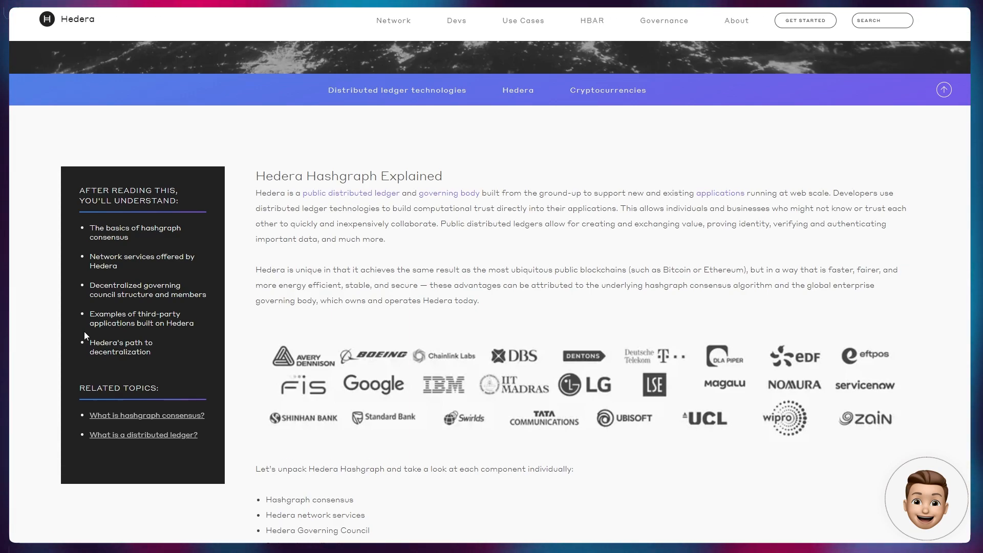
mouse_move(279, 298)
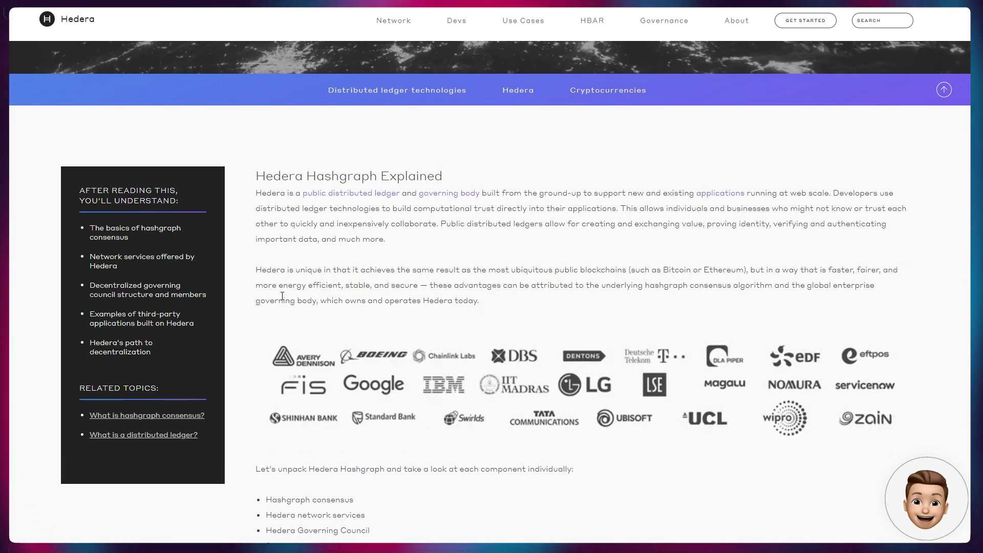
mouse_move(321, 269)
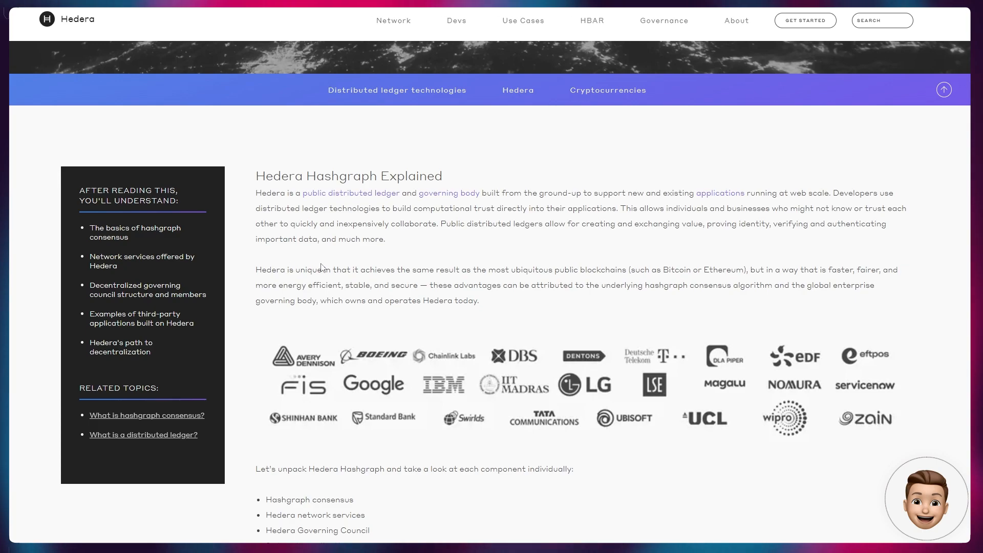
mouse_move(454, 267)
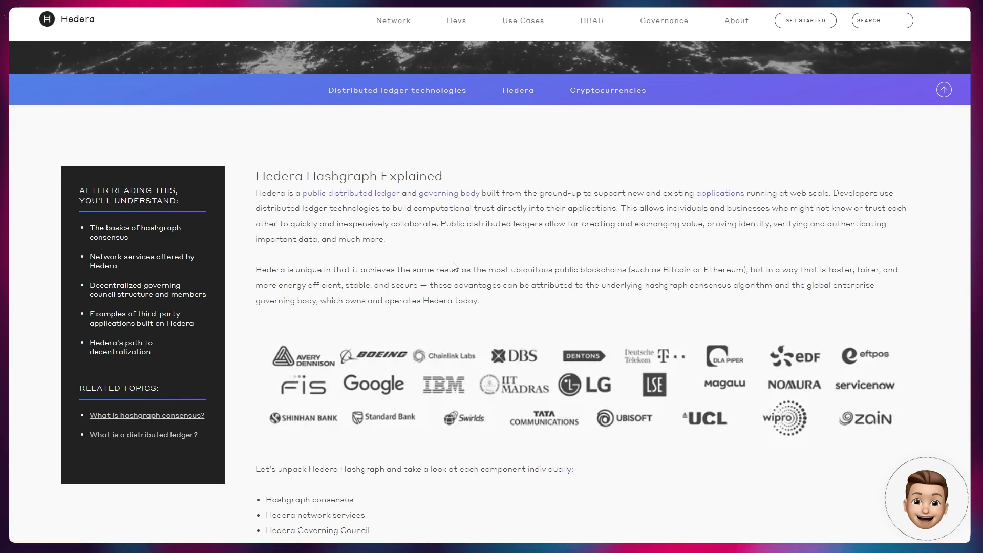
mouse_move(359, 209)
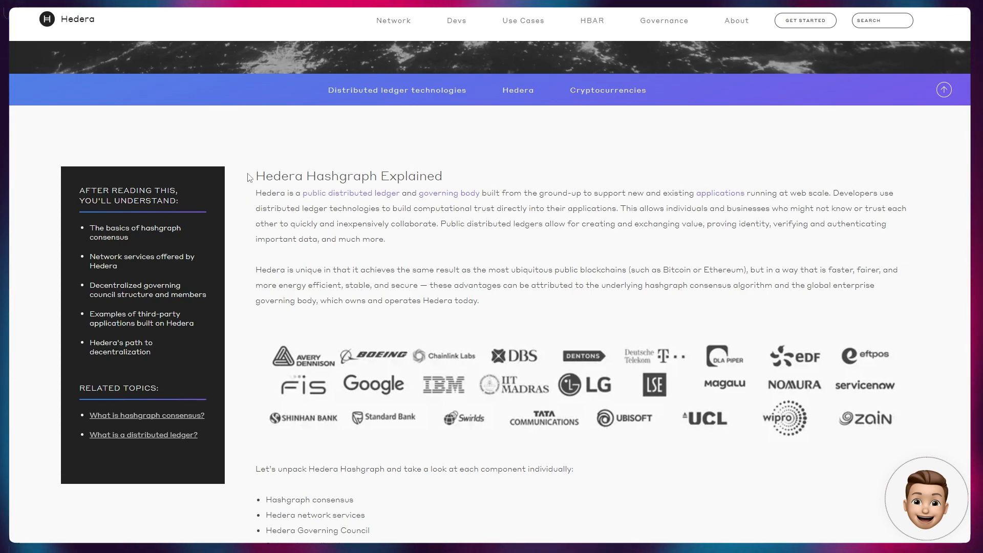
Scroll past the partner logos to the component list and Leemon Baird consensus paragraph
scroll(down, 3)
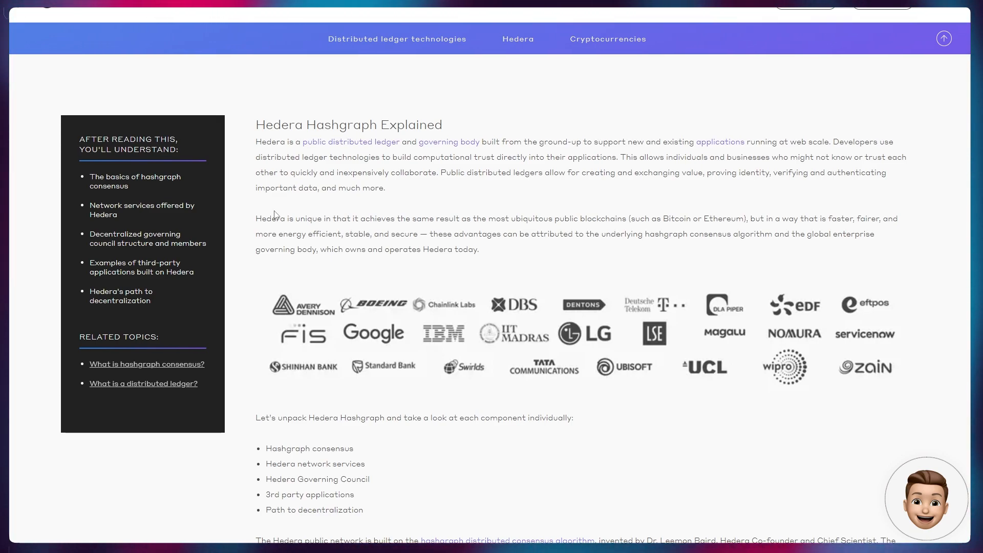
mouse_move(314, 194)
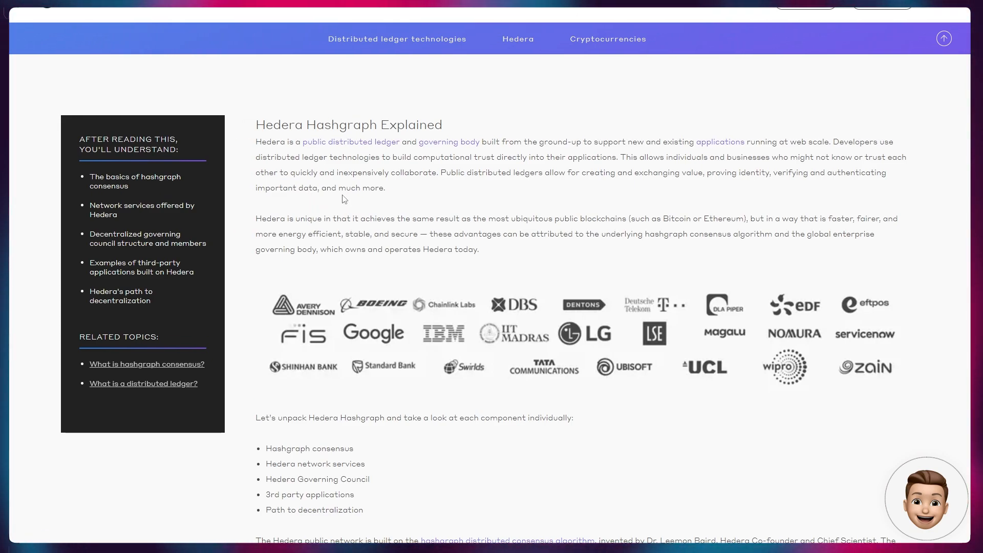
mouse_move(377, 215)
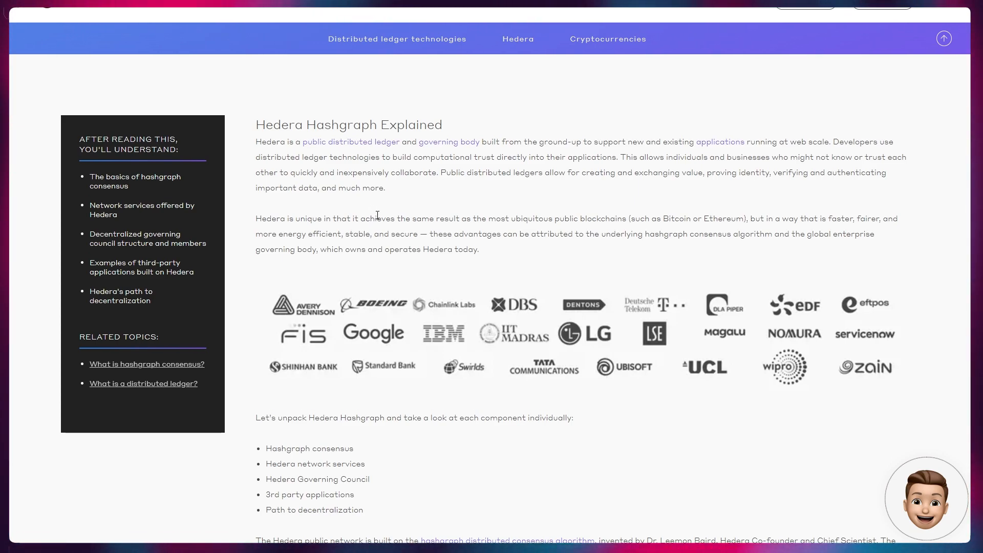
mouse_move(304, 215)
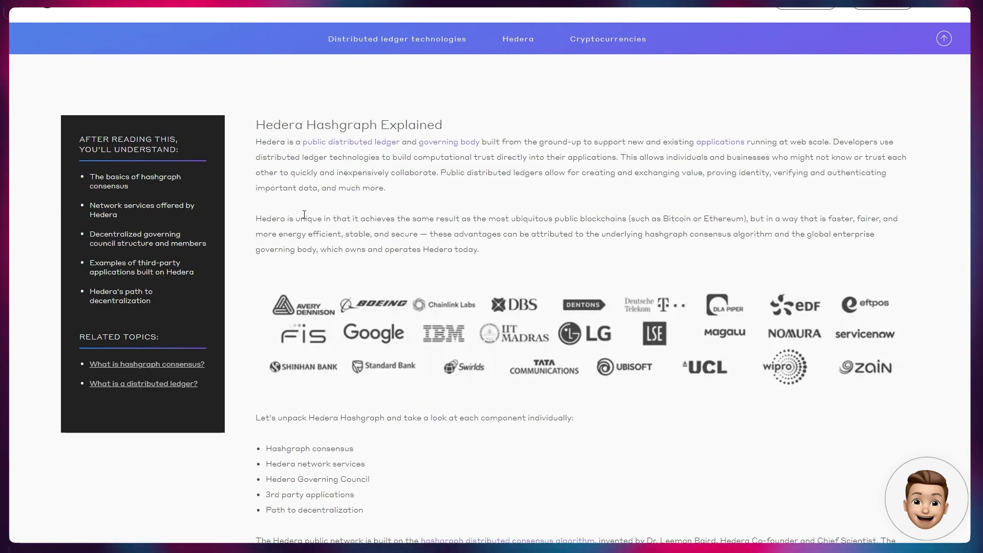
mouse_move(301, 237)
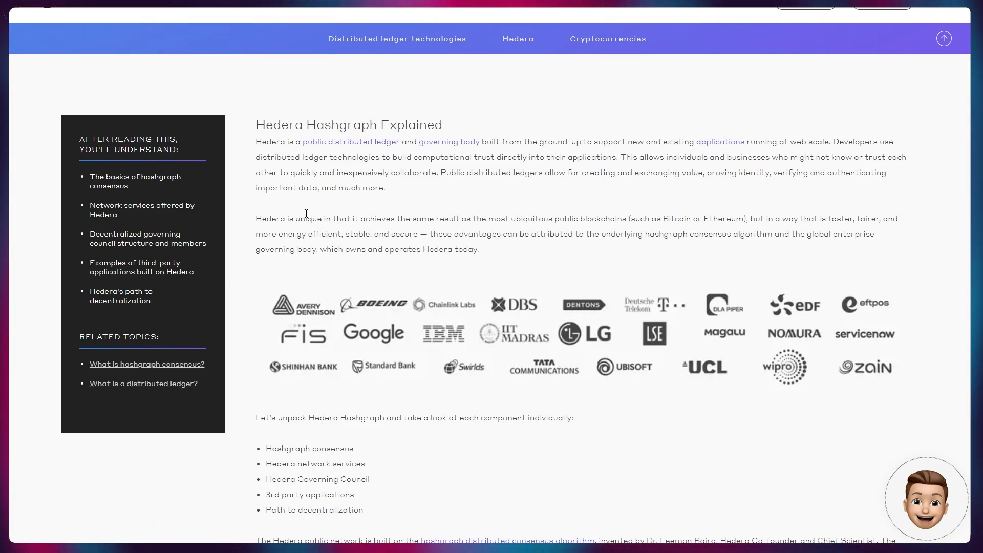
mouse_move(306, 191)
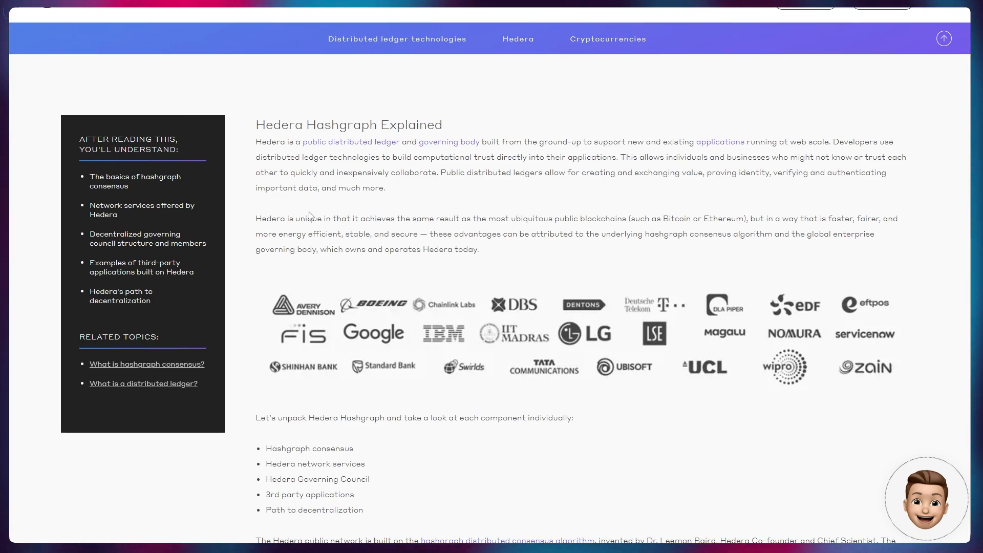
mouse_move(256, 196)
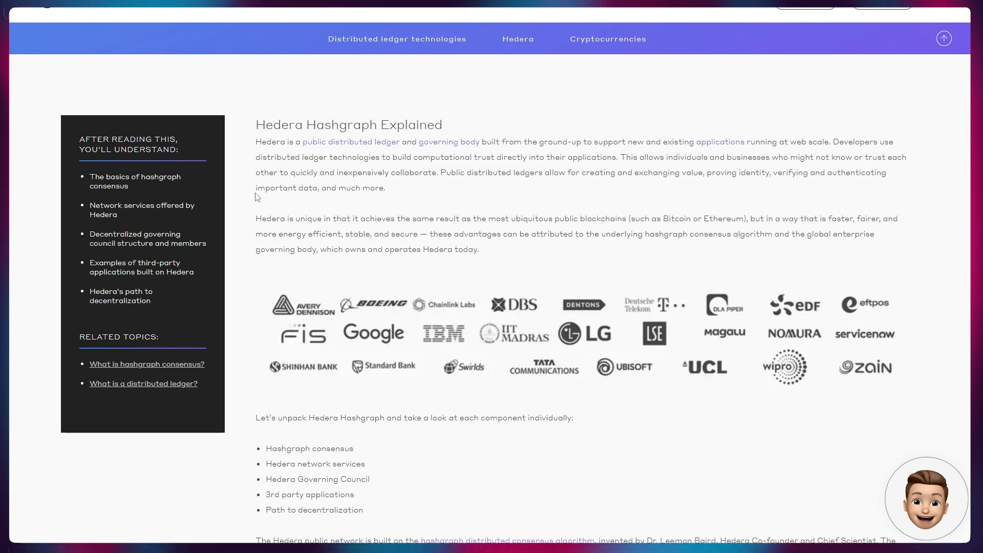
mouse_move(283, 218)
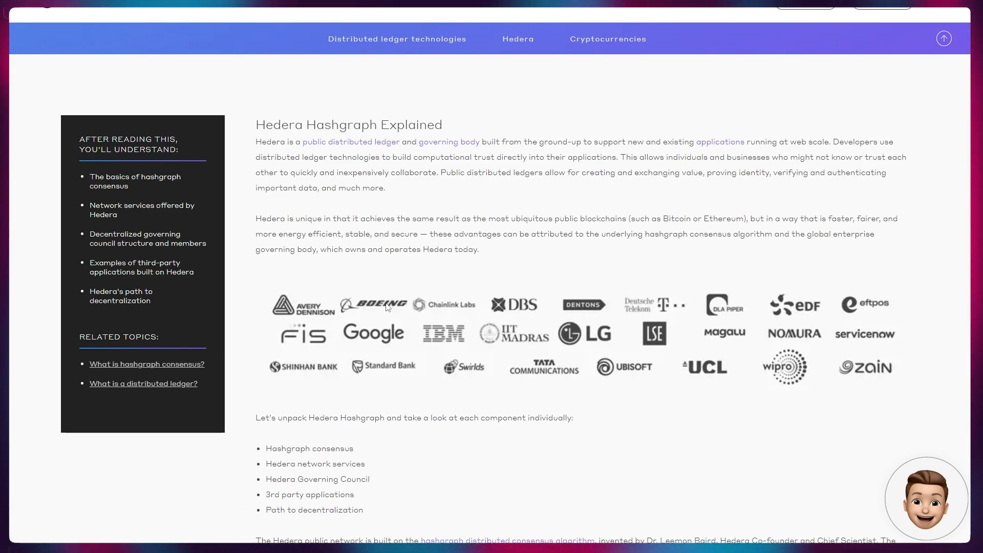
mouse_move(344, 259)
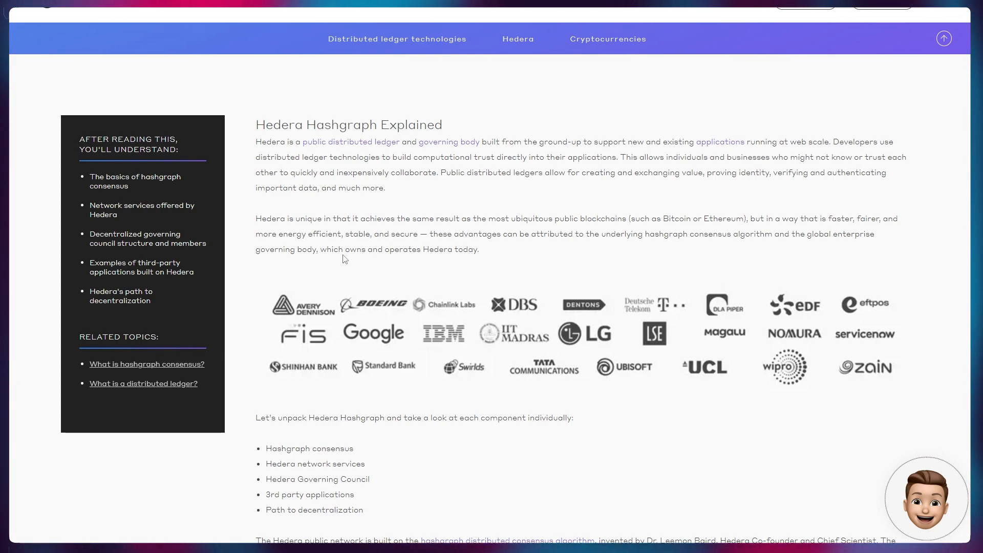
mouse_move(329, 293)
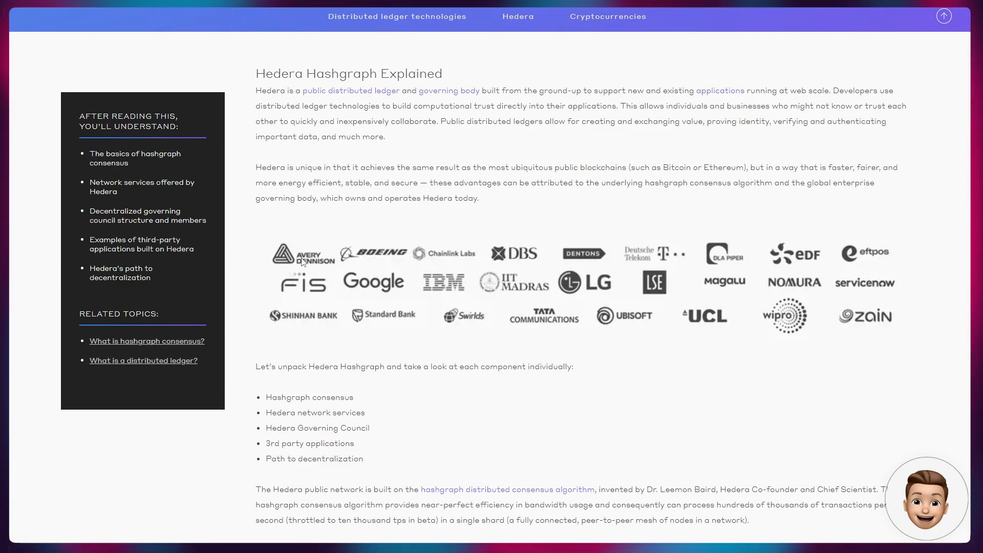
scroll(down, 3)
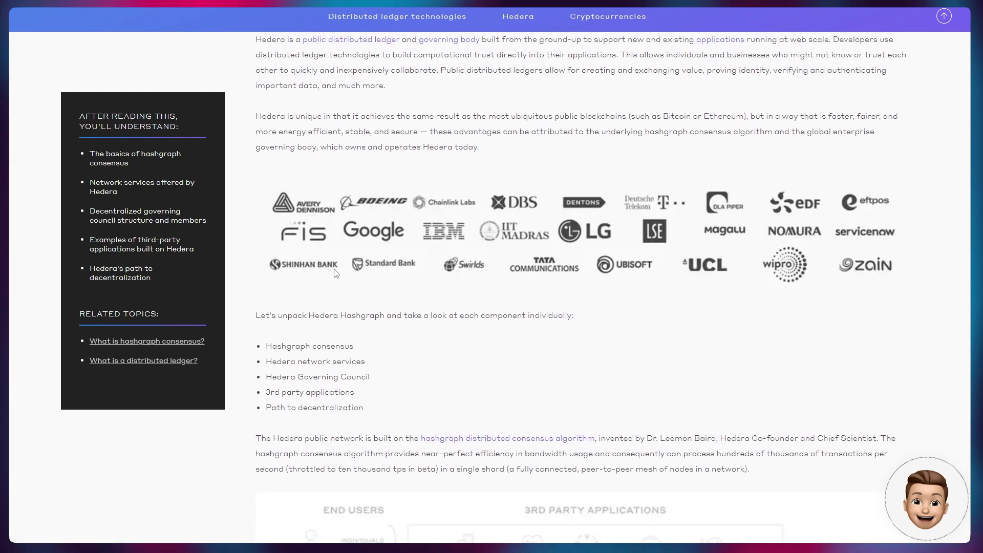
scroll(down, 3)
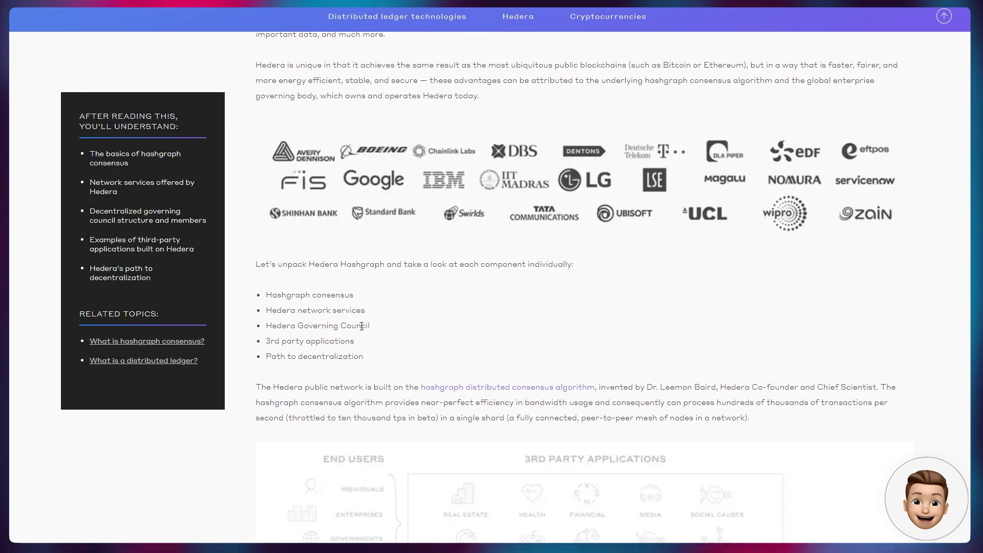
scroll(down, 3)
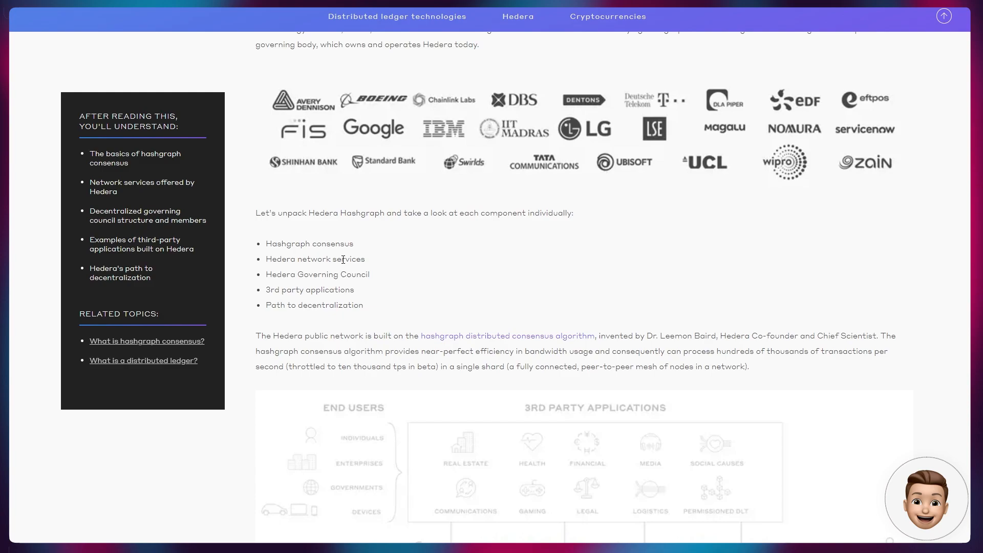
mouse_move(331, 316)
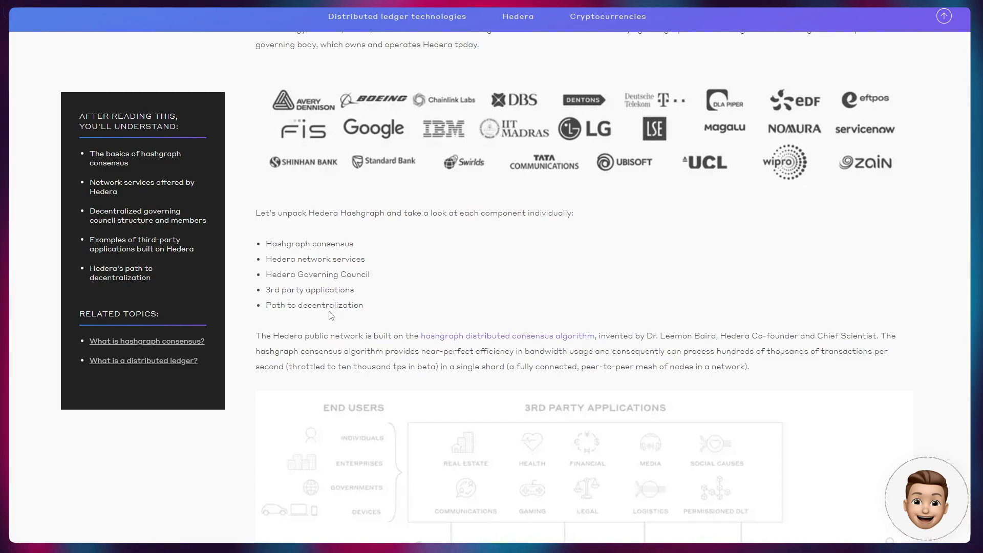
mouse_move(373, 317)
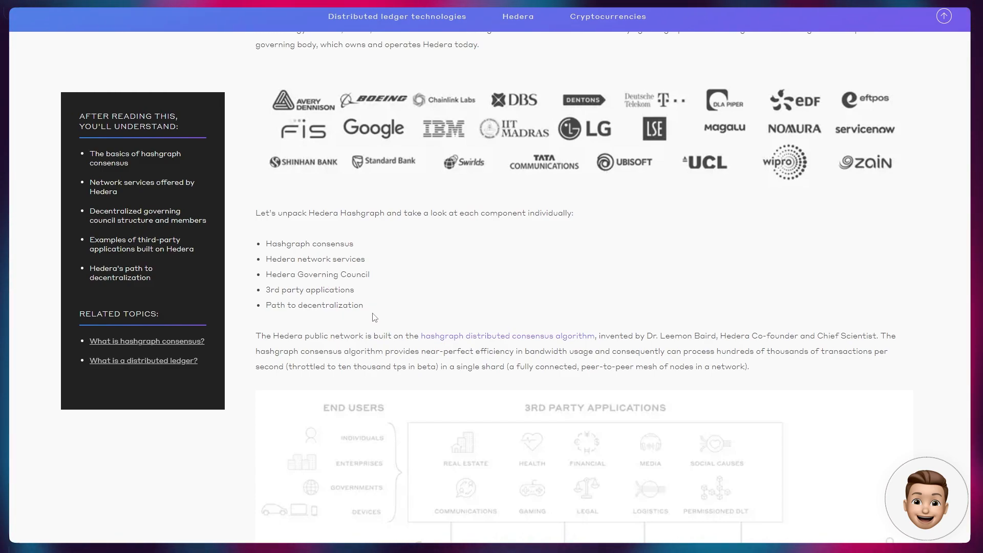
mouse_move(339, 331)
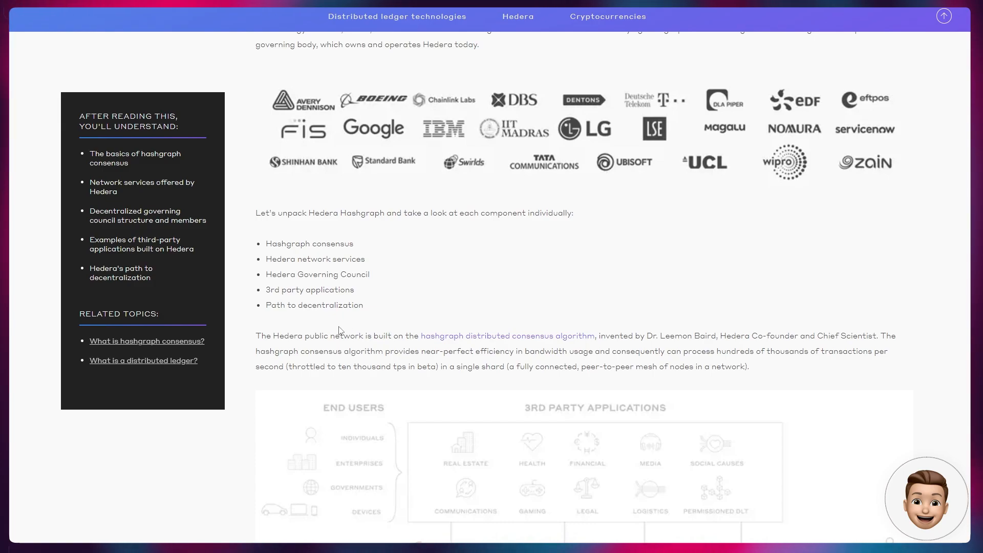
Scroll to the Mainnet & Mirror Nodes diagram and the blockchain-versus-hashgraph graphic
scroll(down, 3)
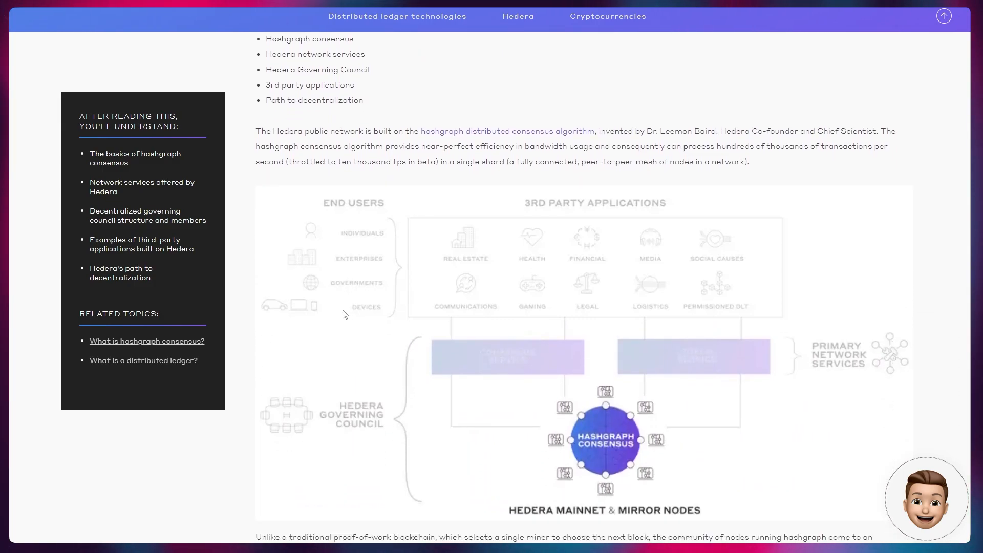
mouse_move(296, 301)
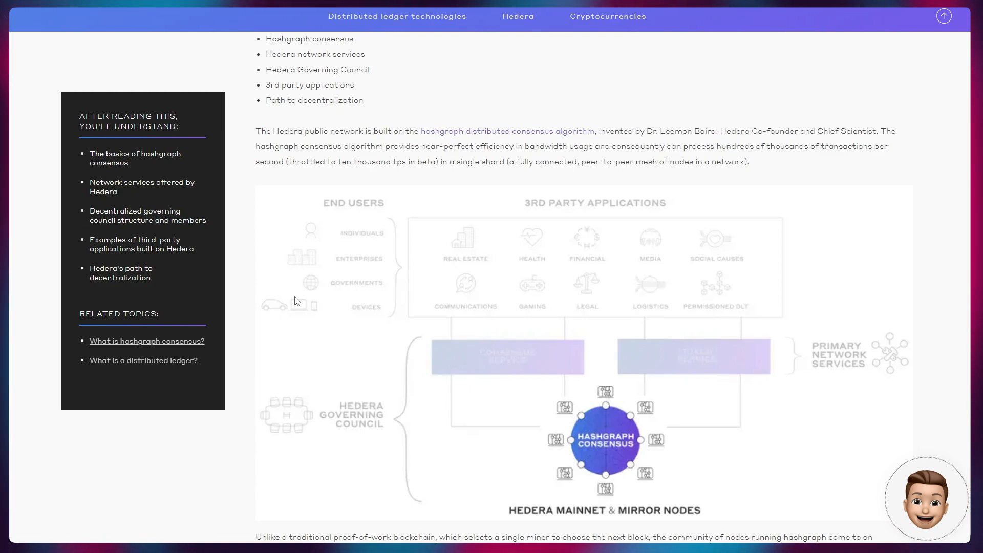
mouse_move(301, 287)
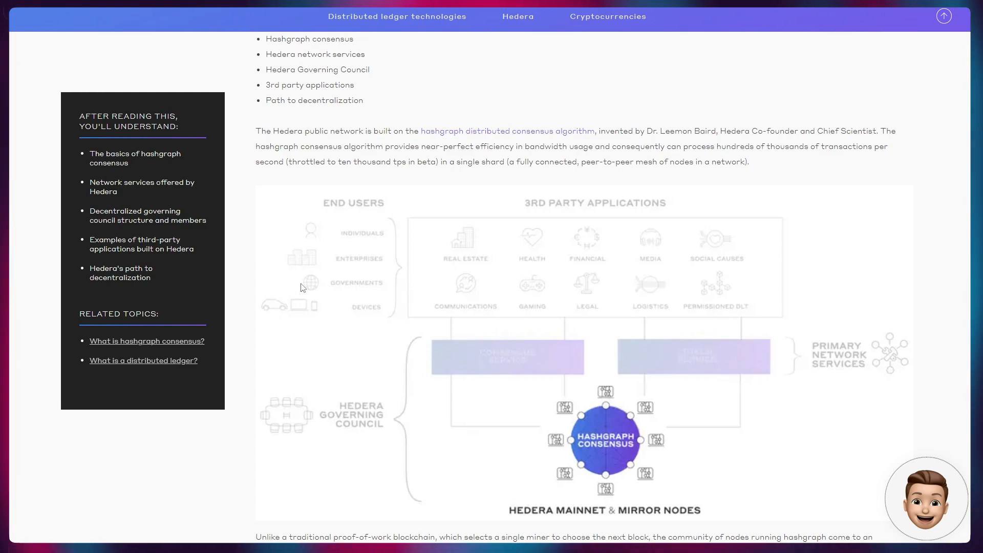
scroll(down, 3)
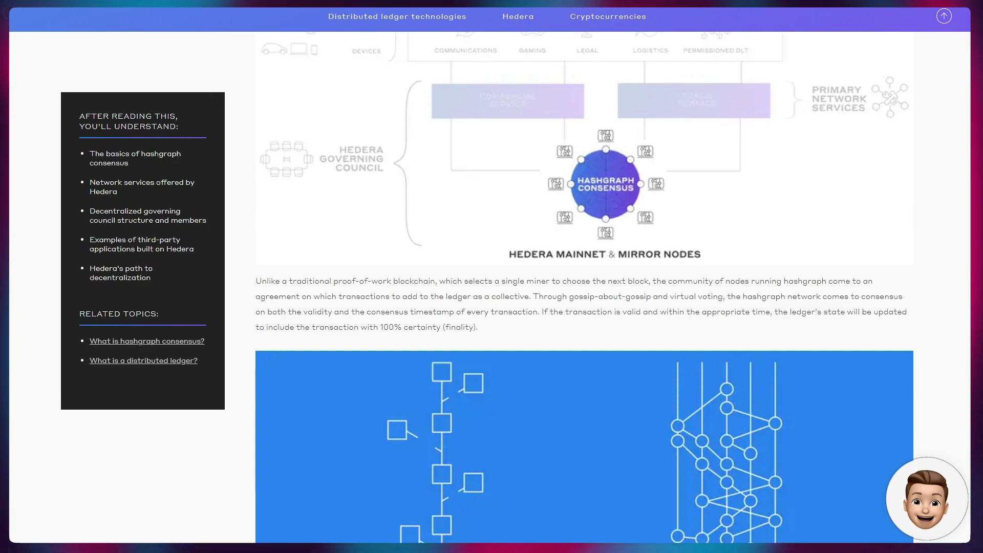
mouse_move(356, 428)
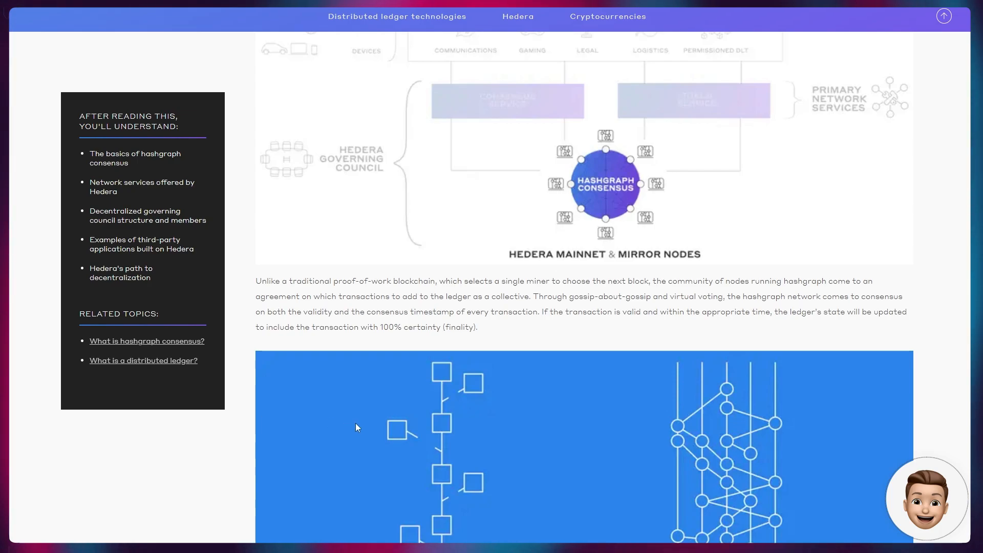
Scroll around the network services diagram to the Hedera Consensus Service heading
scroll(up, 3)
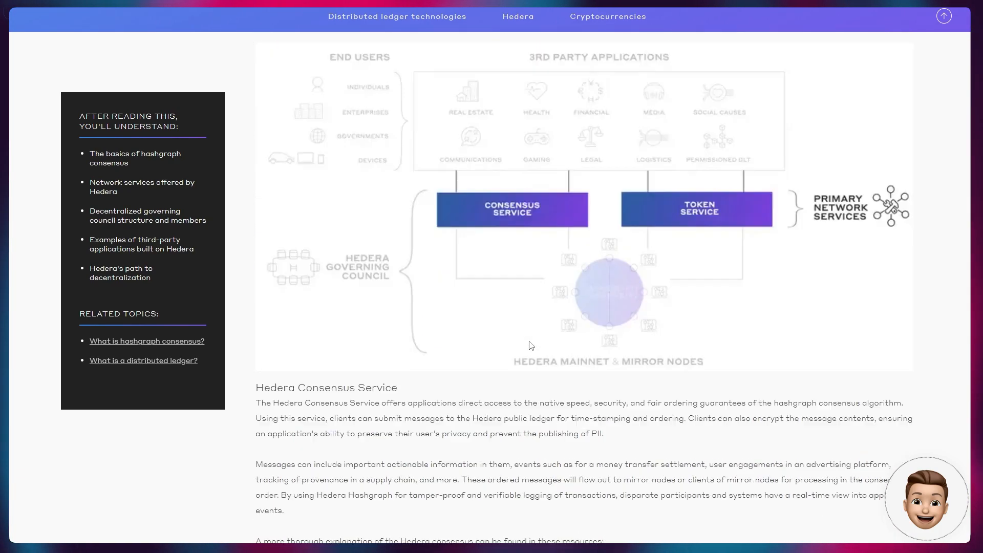
scroll(down, 3)
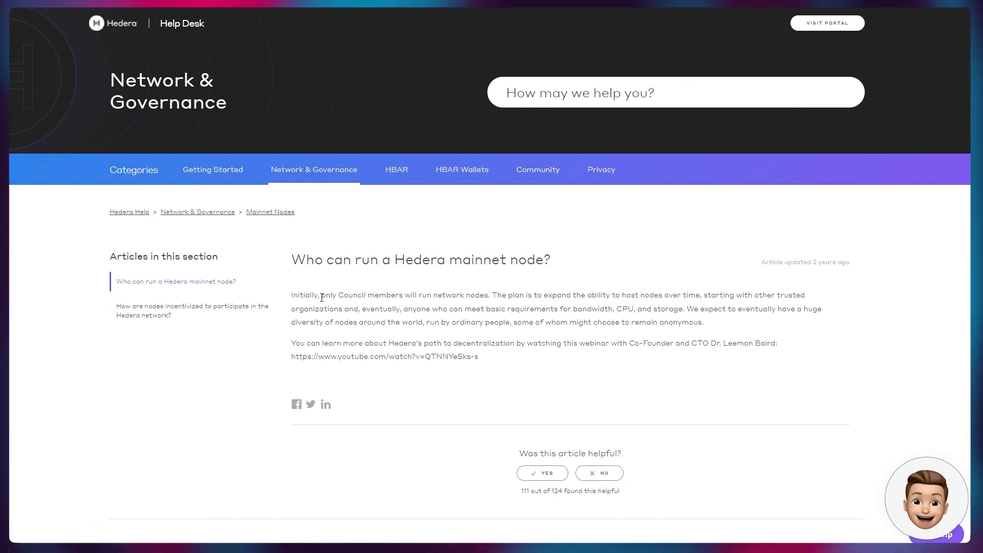
mouse_move(339, 278)
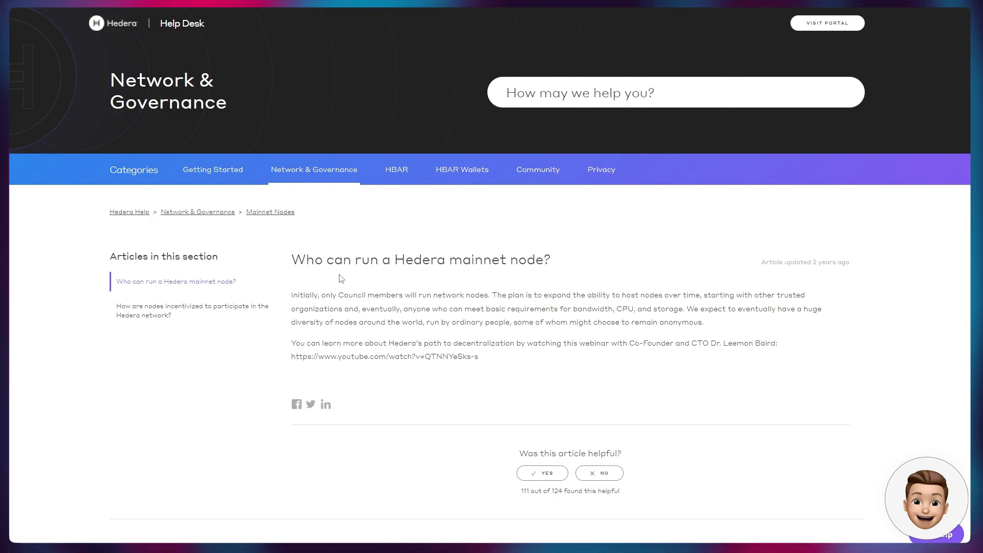
Scroll the 'Who can run a Hedera mainnet node?' article to its webinar link and related articles
scroll(down, 3)
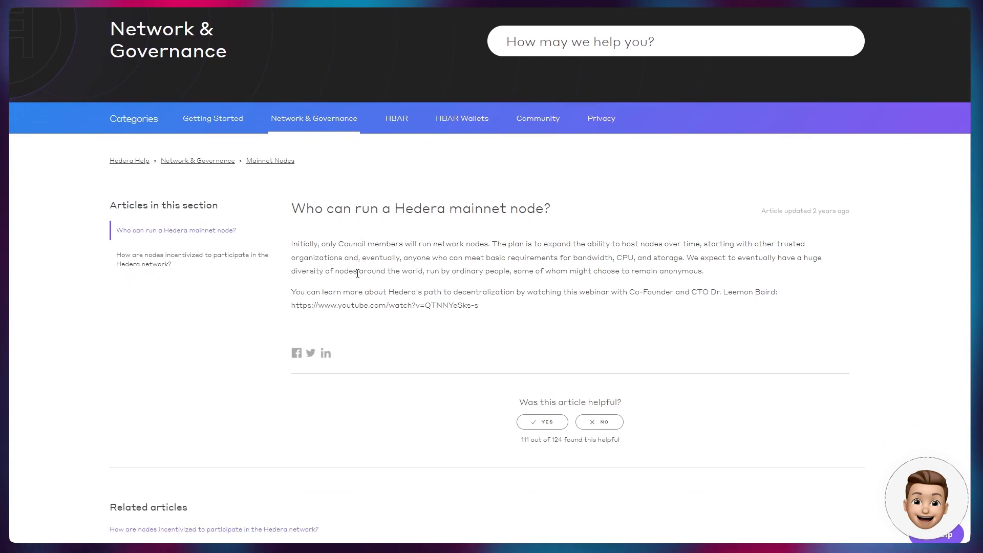
mouse_move(378, 250)
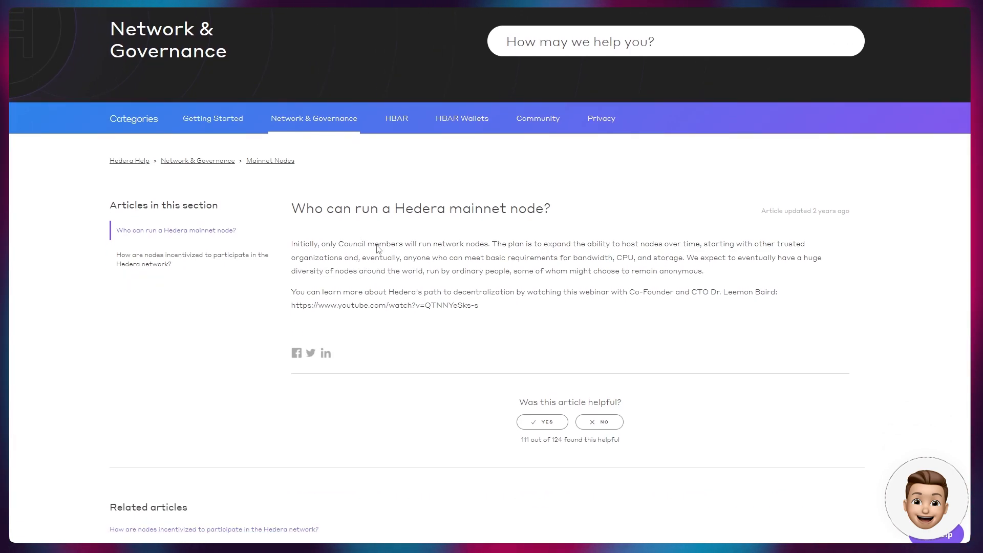
mouse_move(267, 317)
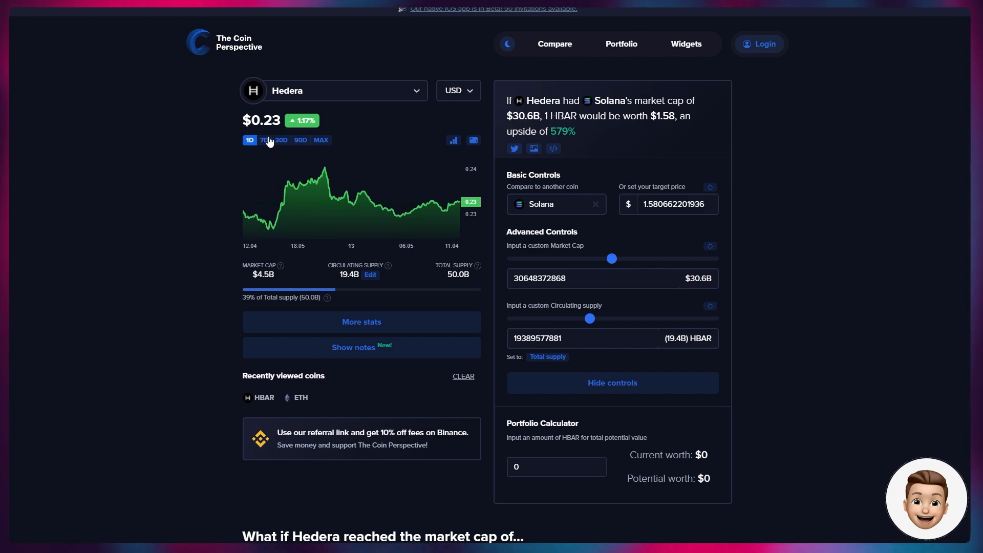
mouse_move(263, 141)
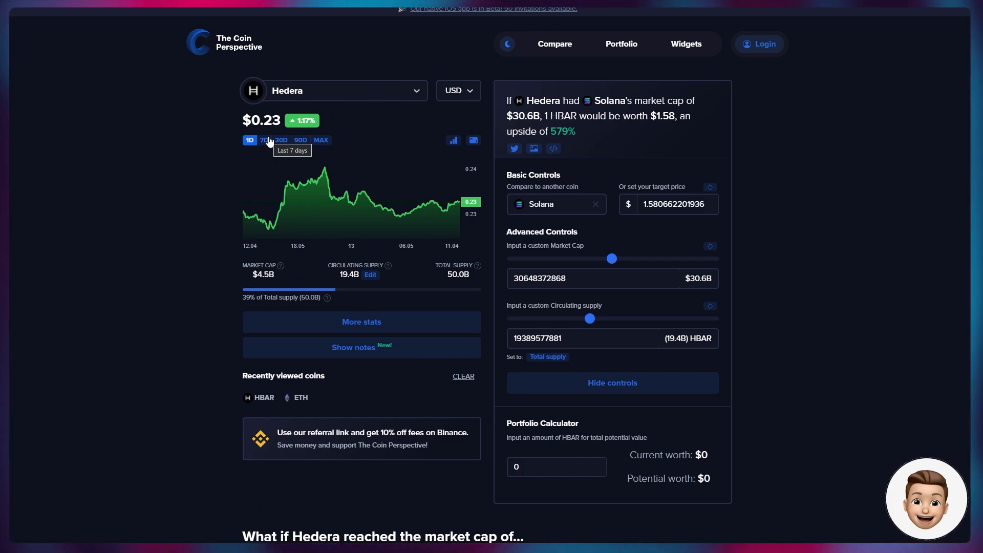
mouse_move(528, 227)
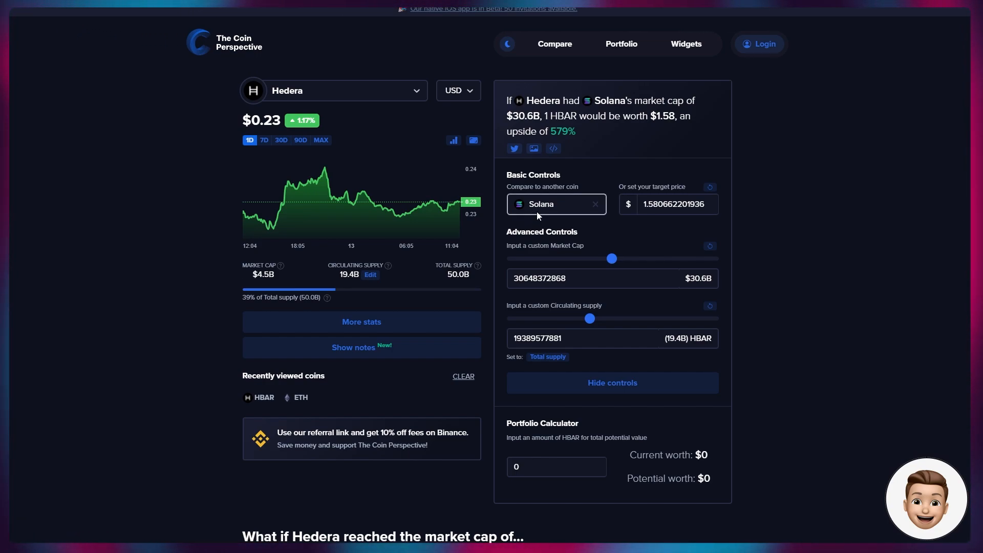
mouse_move(588, 206)
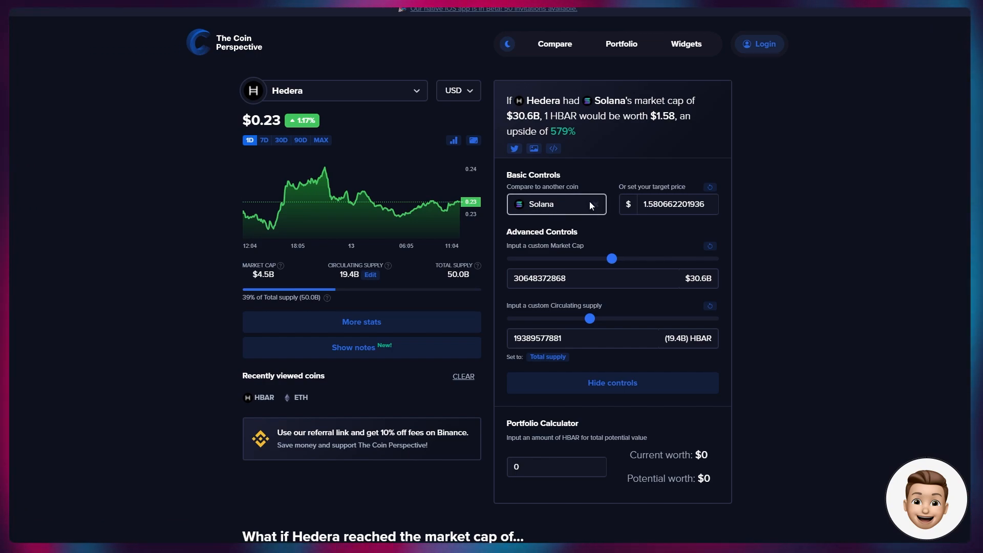
Open the 'Compare to another coin' dropdown on the Hedera vs Solana comparison page
click(555, 203)
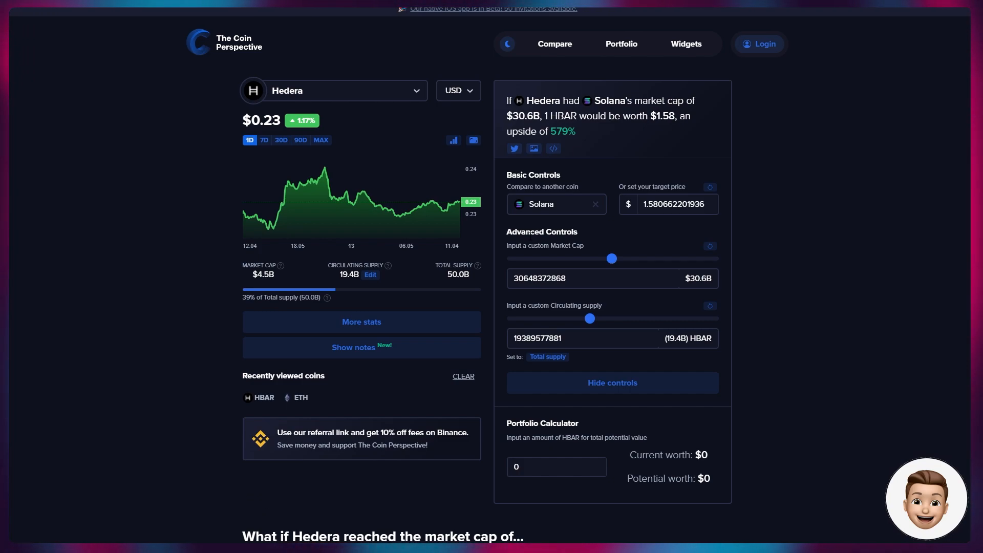
click(557, 204)
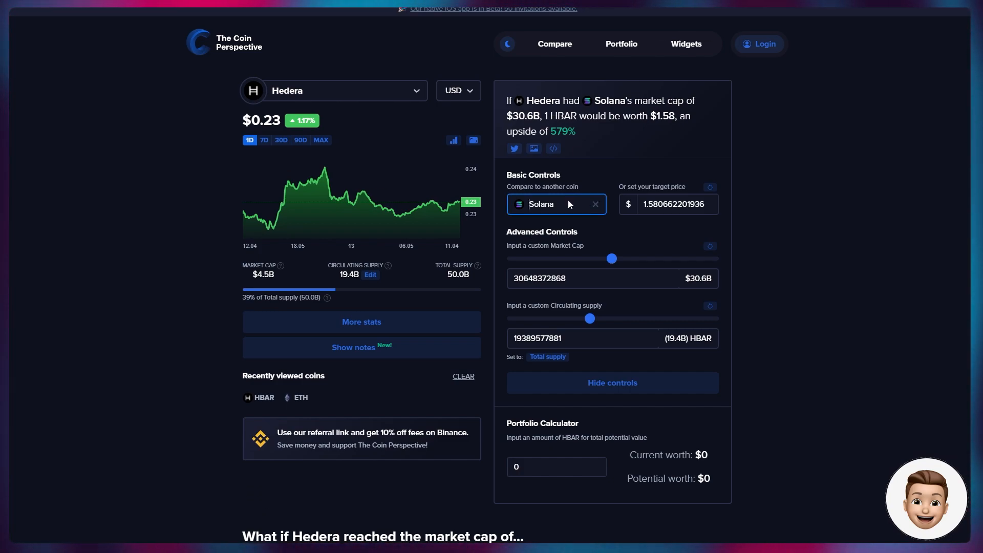
click(556, 204)
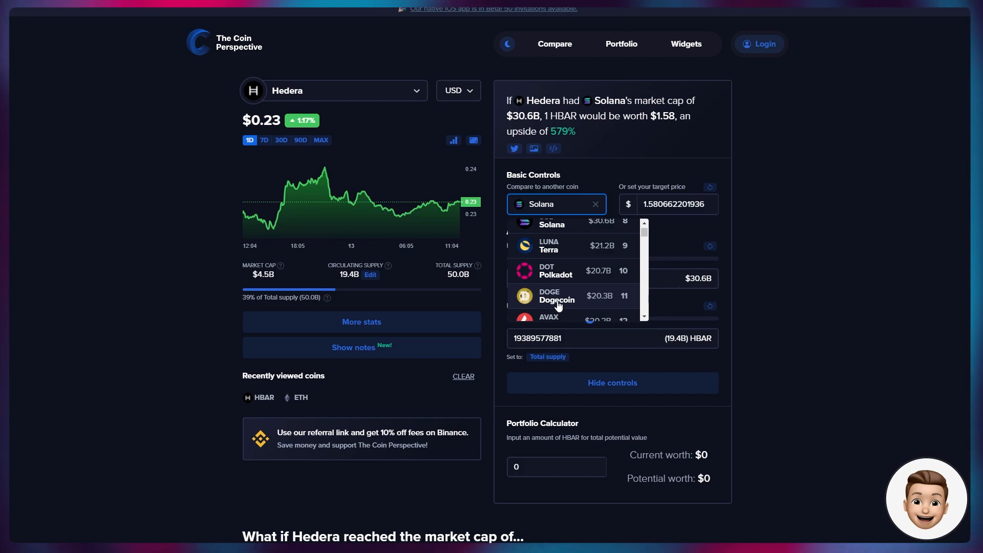
Compare Hedera against Avalanche's market cap ($1.04 per HBAR), then return to Crypto Bubbles
click(549, 317)
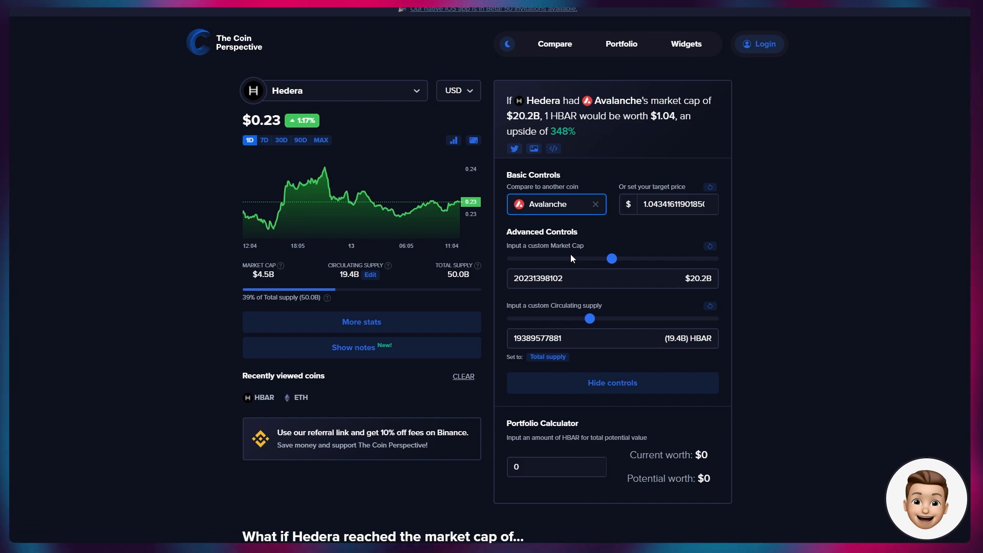
mouse_move(167, 252)
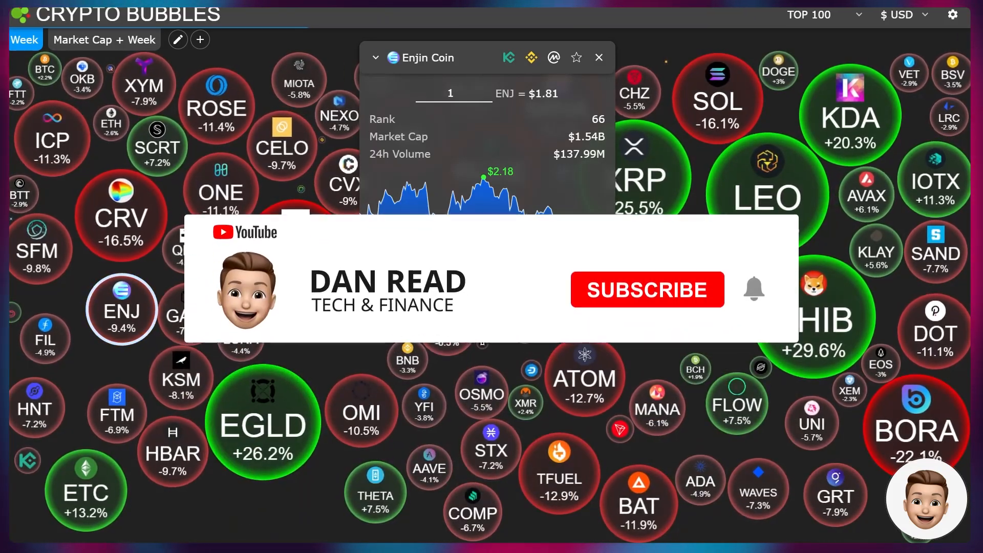
click(646, 289)
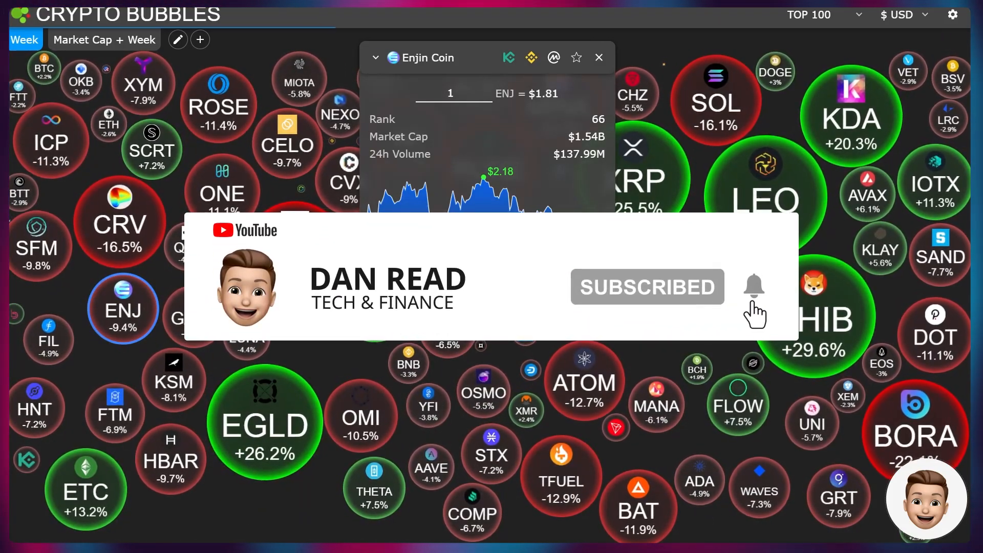